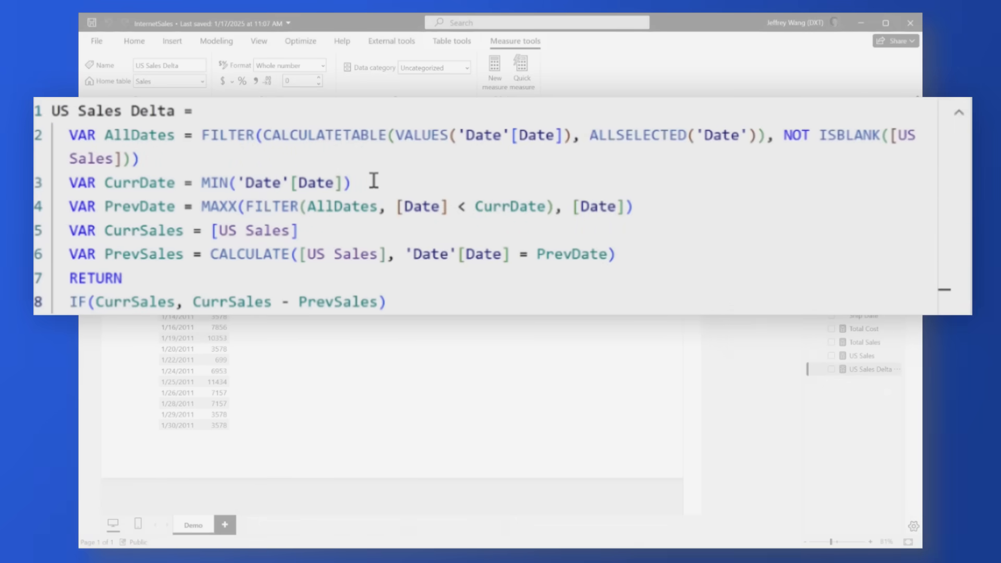
mouse_move(408, 286)
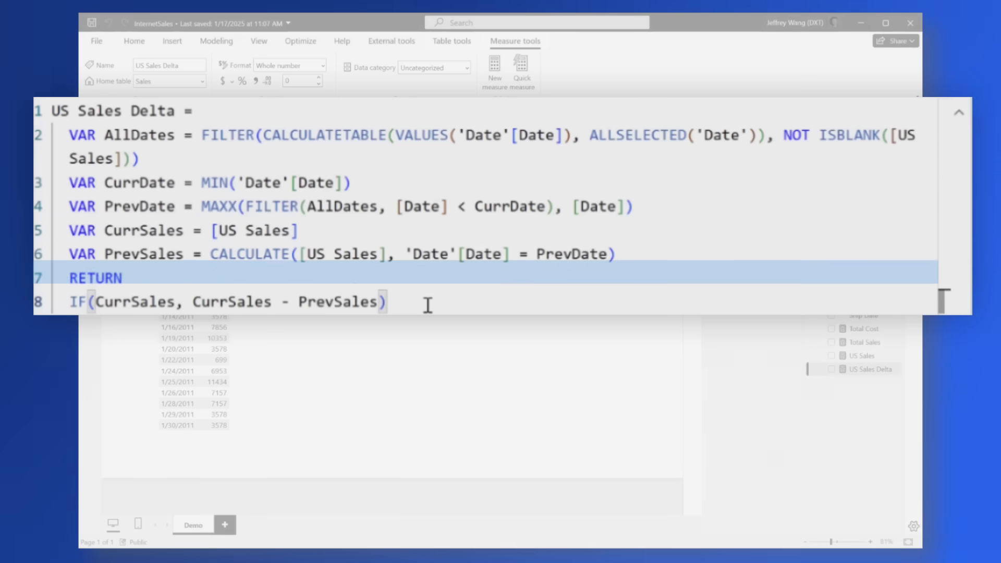
- Add the US Sales Delta measure as a new column in the date and US Sales table
left_click(386, 303)
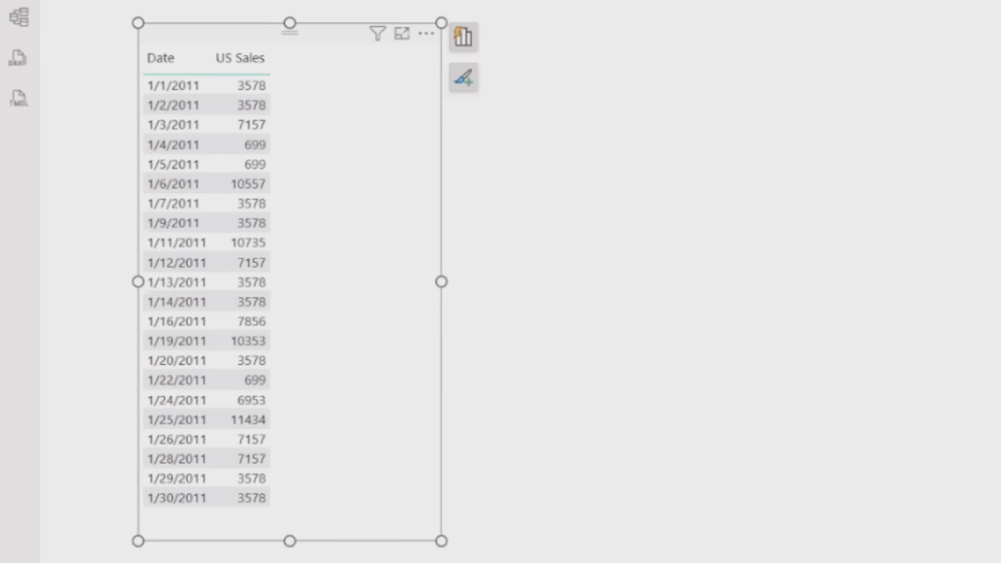
left_click(463, 35)
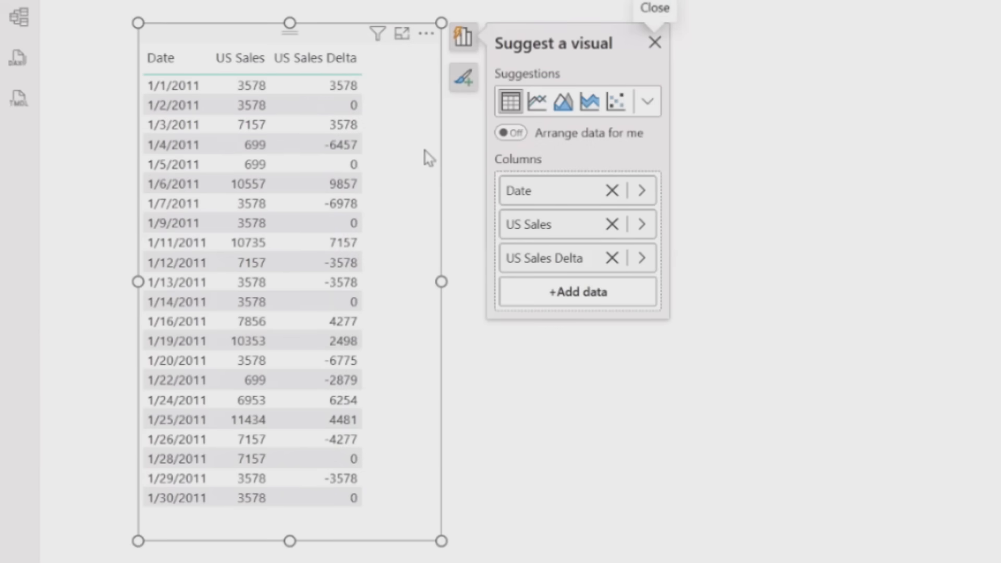
mouse_move(464, 208)
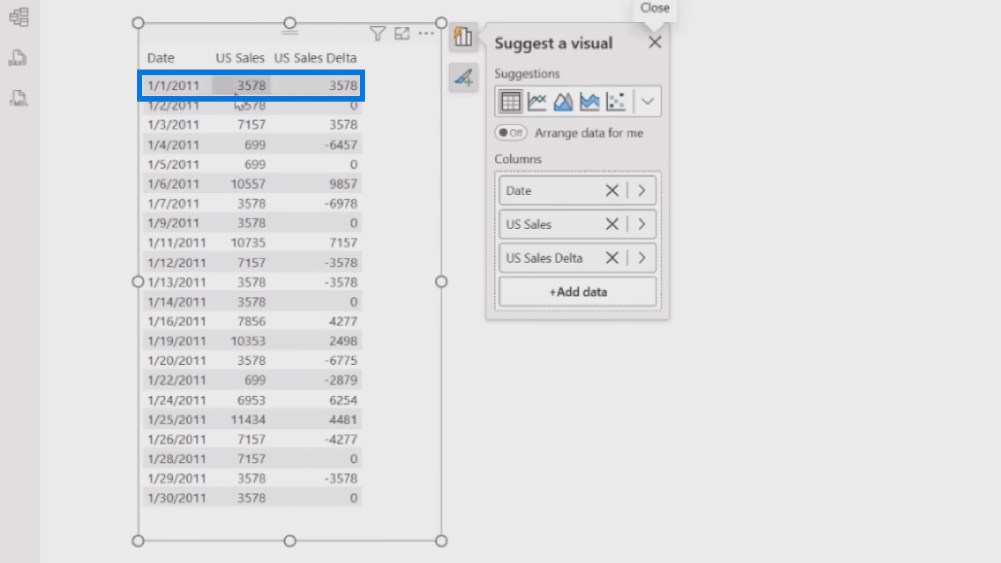
left_click(244, 104)
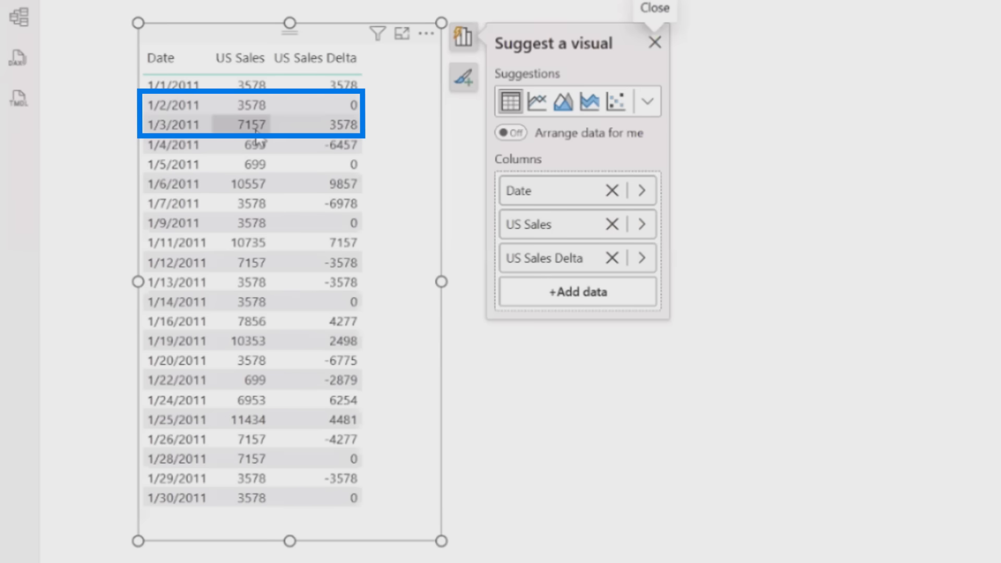
mouse_move(261, 137)
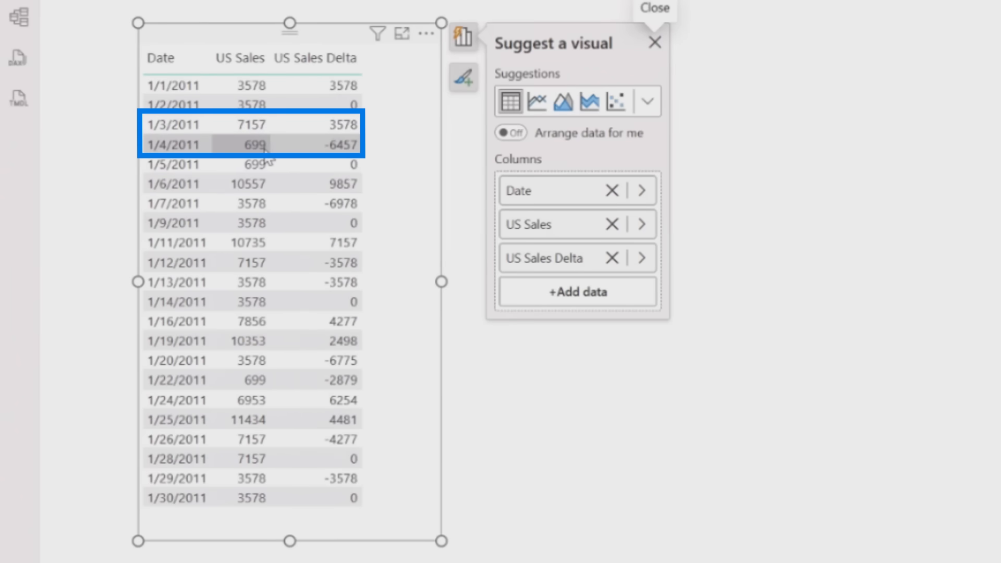
mouse_move(257, 131)
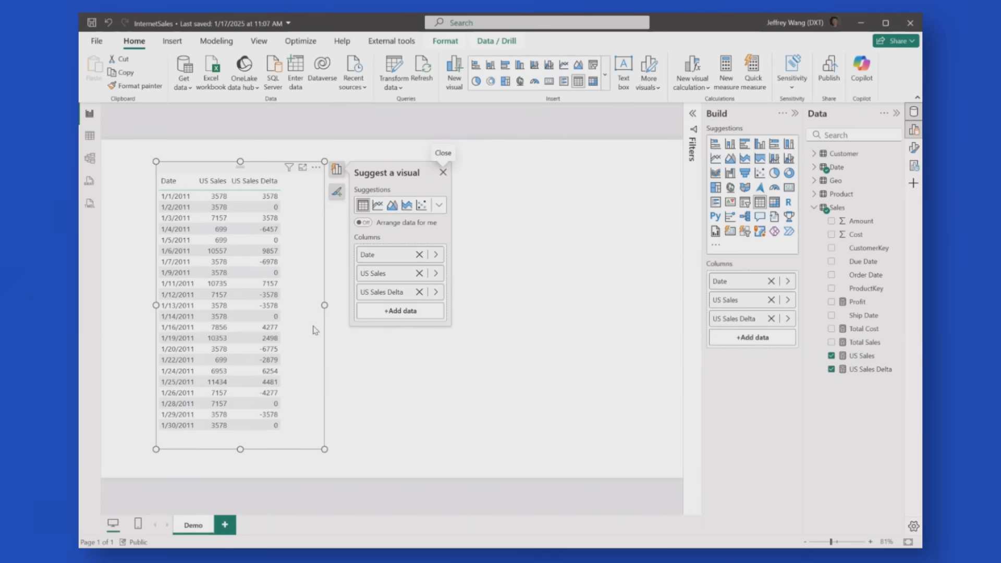
mouse_move(307, 303)
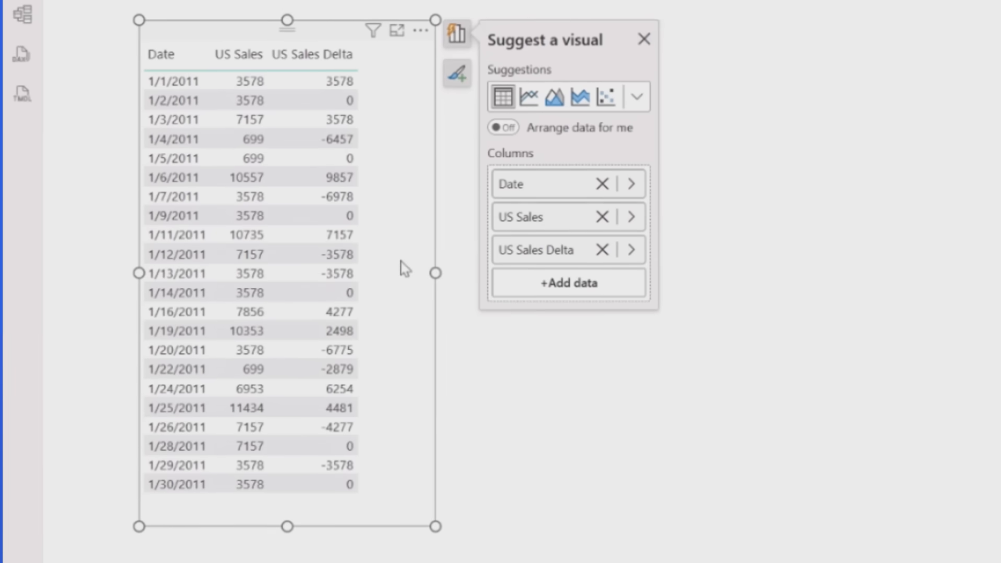
- Create a Versus previous visual calculation with [US Sales] replacing the placeholder field, and commit it
right_click(405, 271)
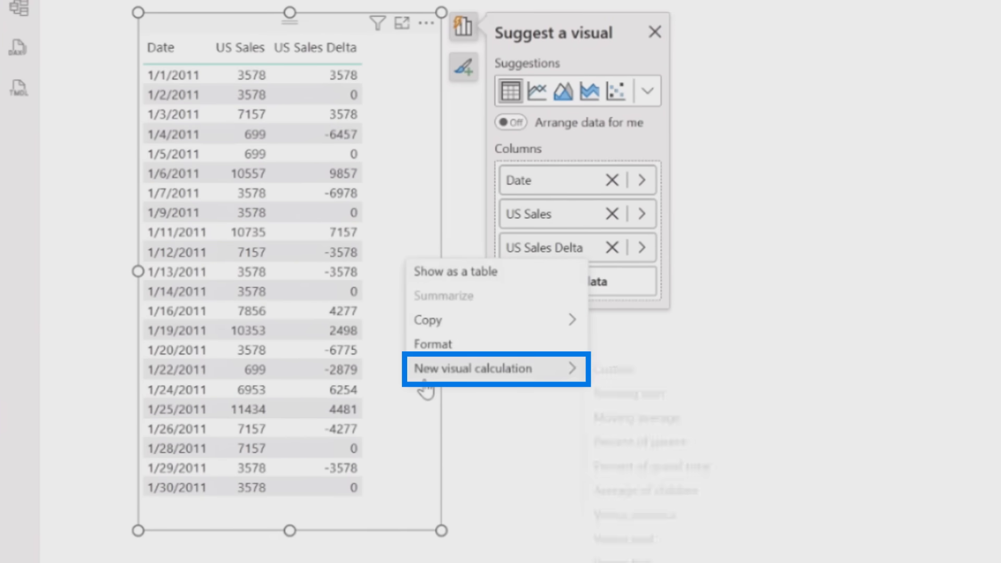
left_click(473, 369)
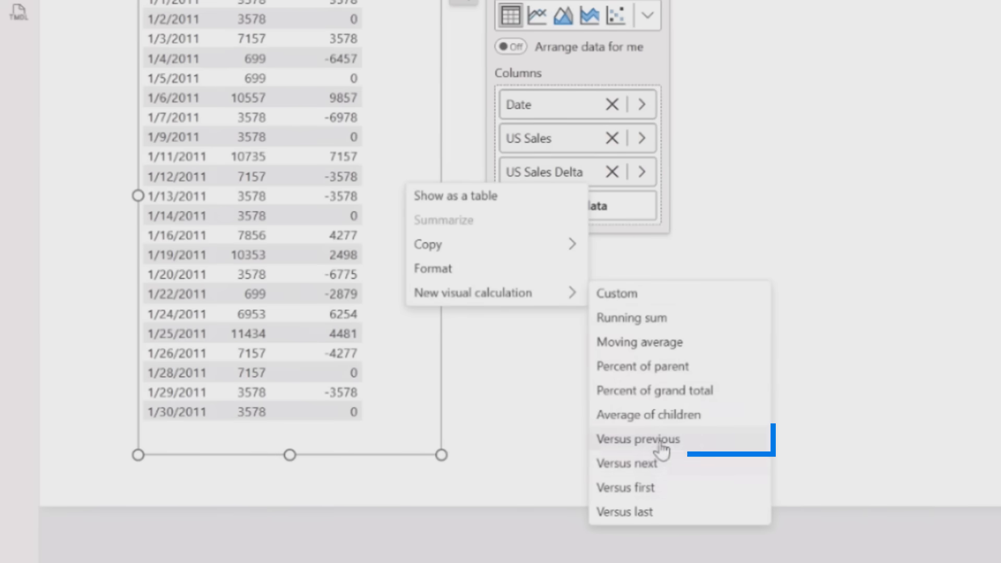
mouse_move(657, 448)
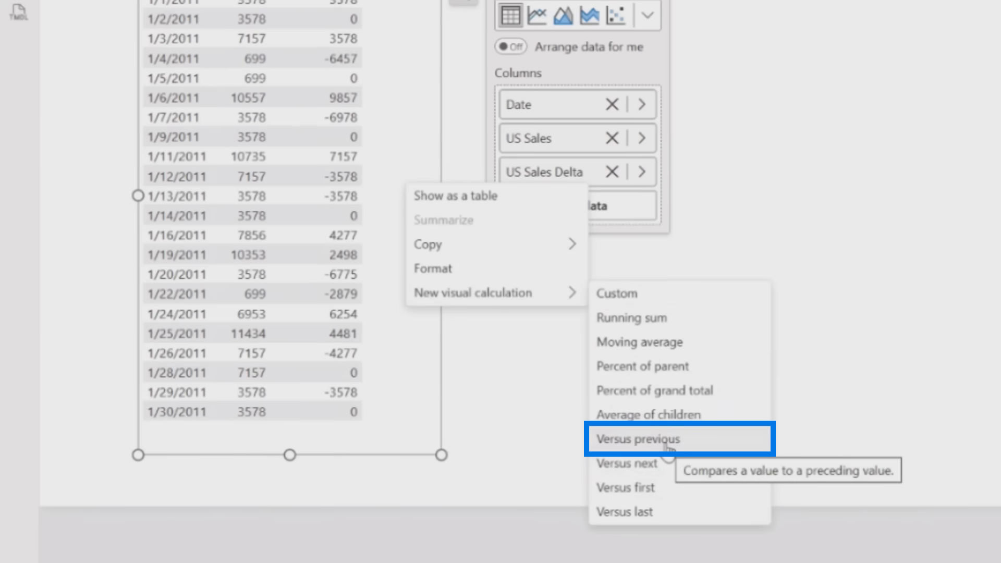
left_click(636, 439)
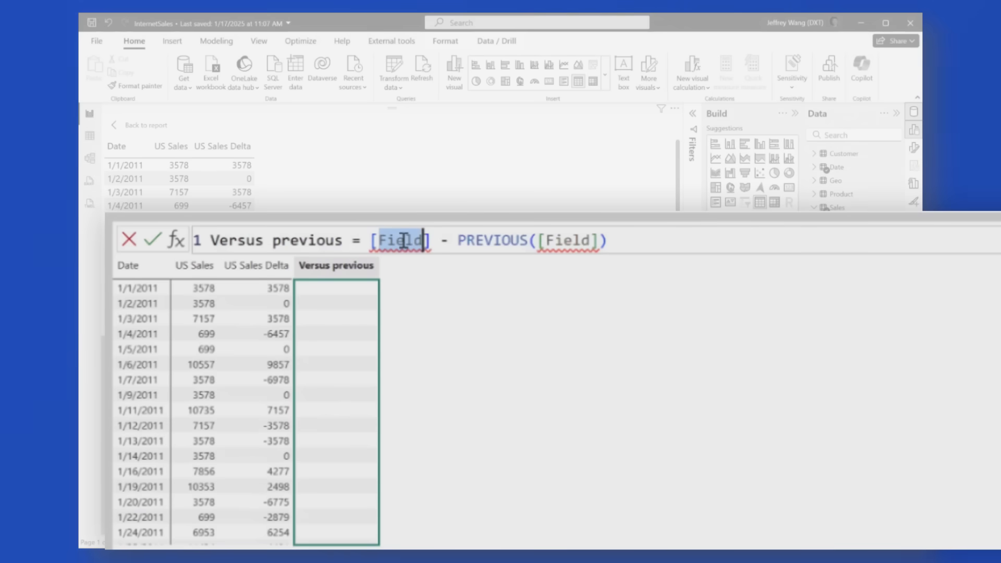
type("[US Sales]")
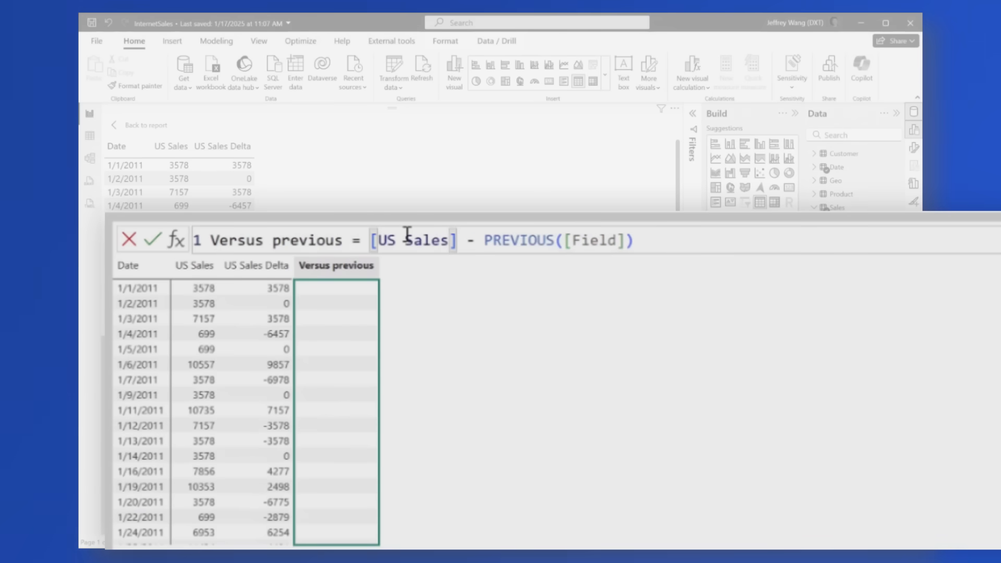
double_click(594, 240)
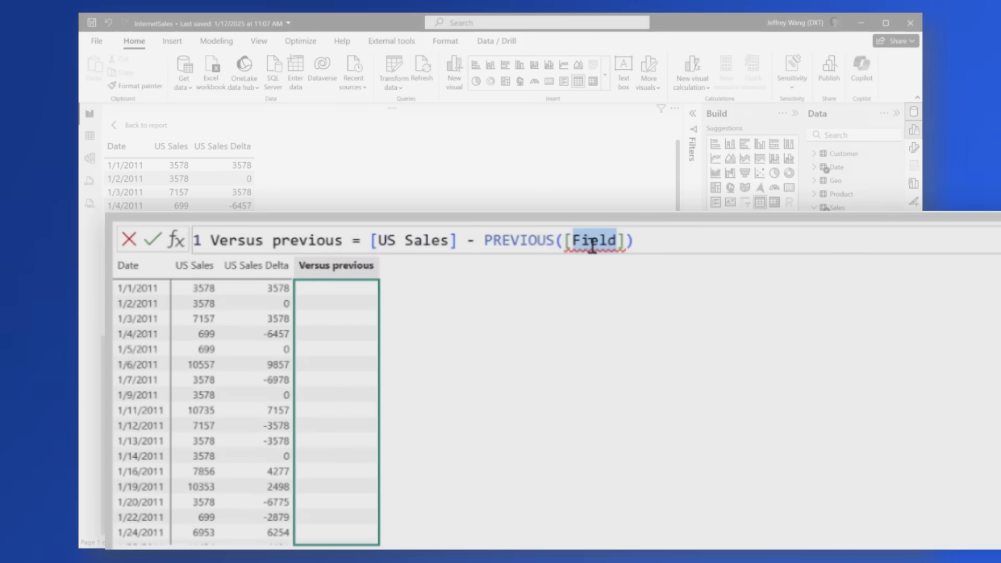
left_click(129, 239)
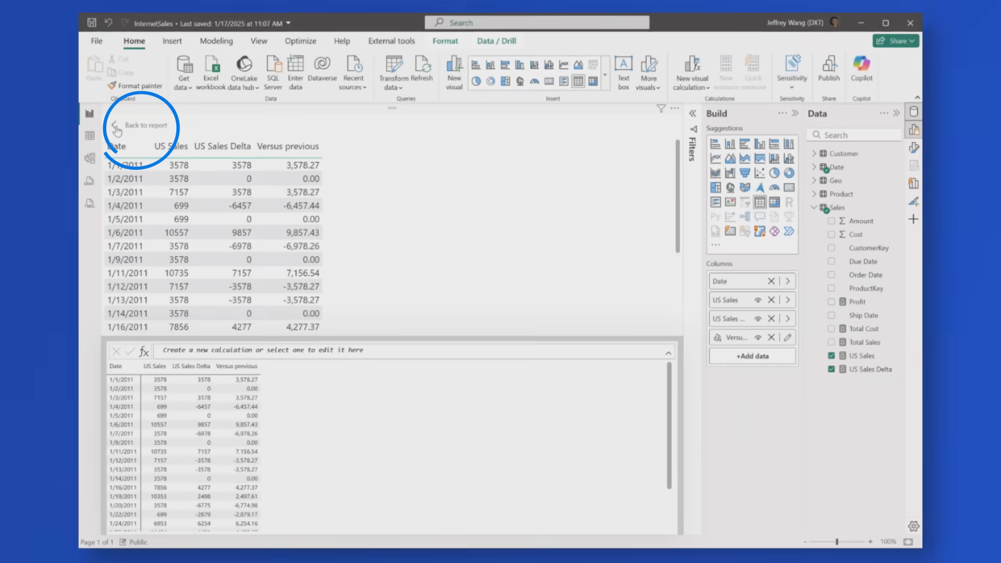
- Back on the report, expand the table's Data format properties and the Apply settings to column list
left_click(146, 125)
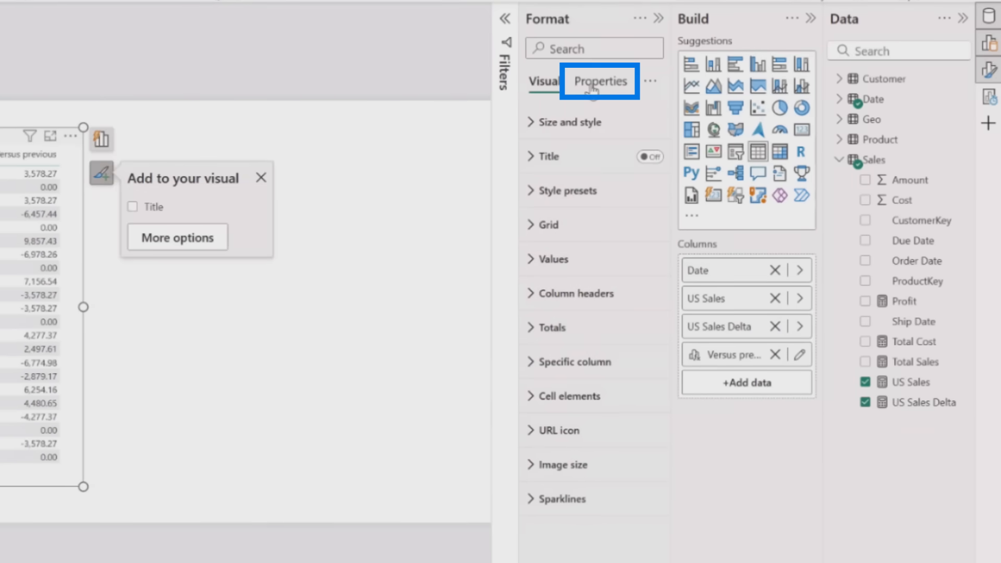
left_click(601, 81)
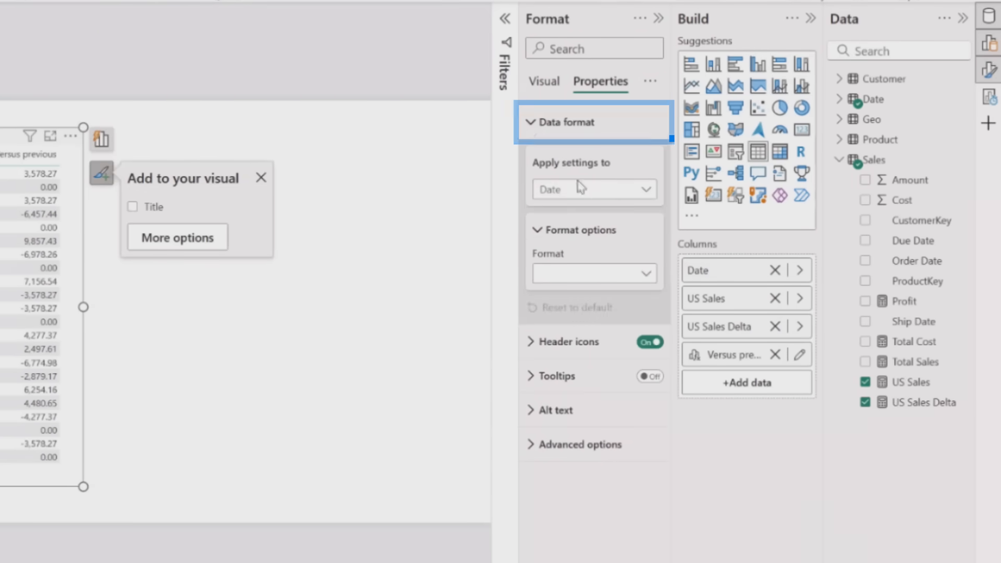
left_click(593, 188)
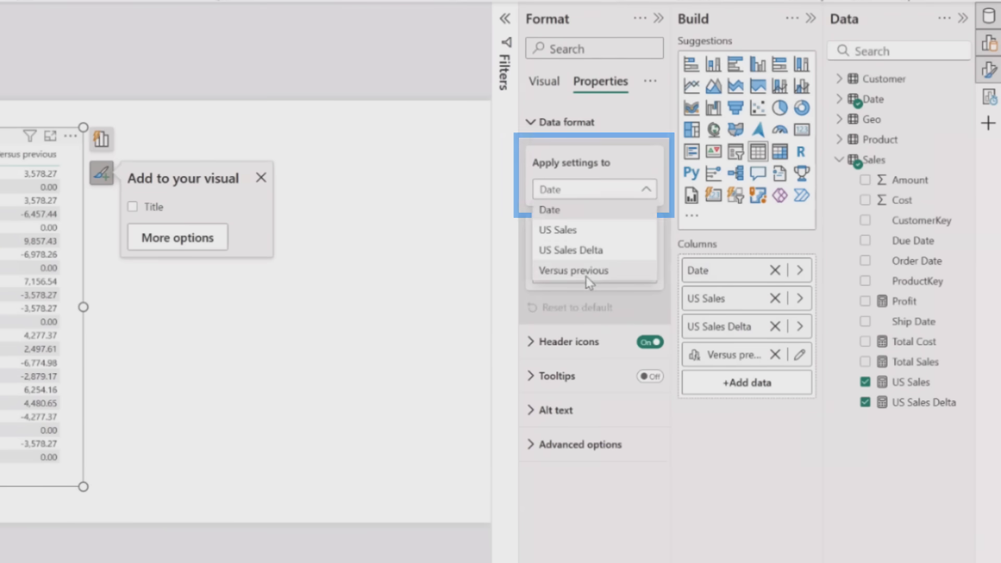
left_click(573, 270)
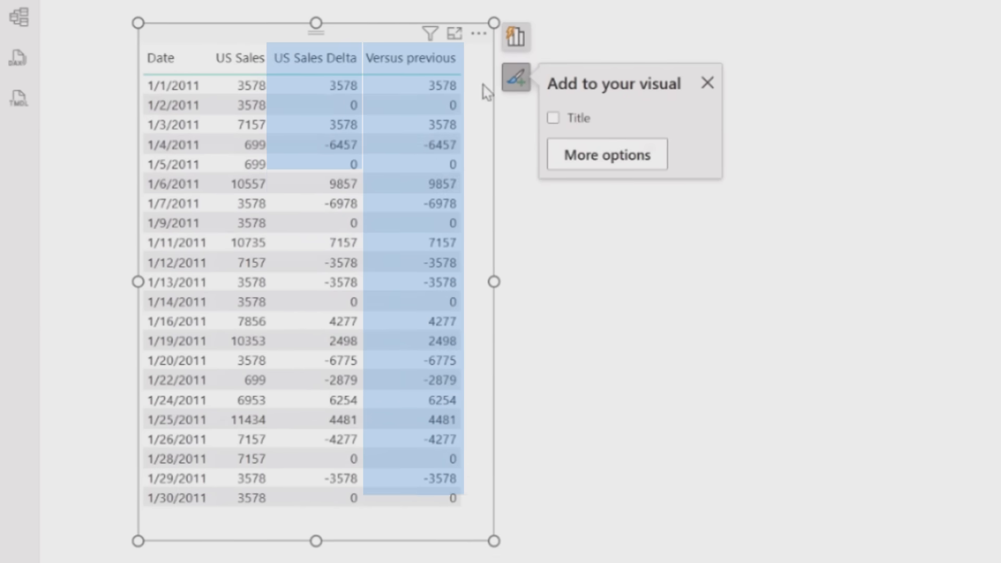
mouse_move(388, 437)
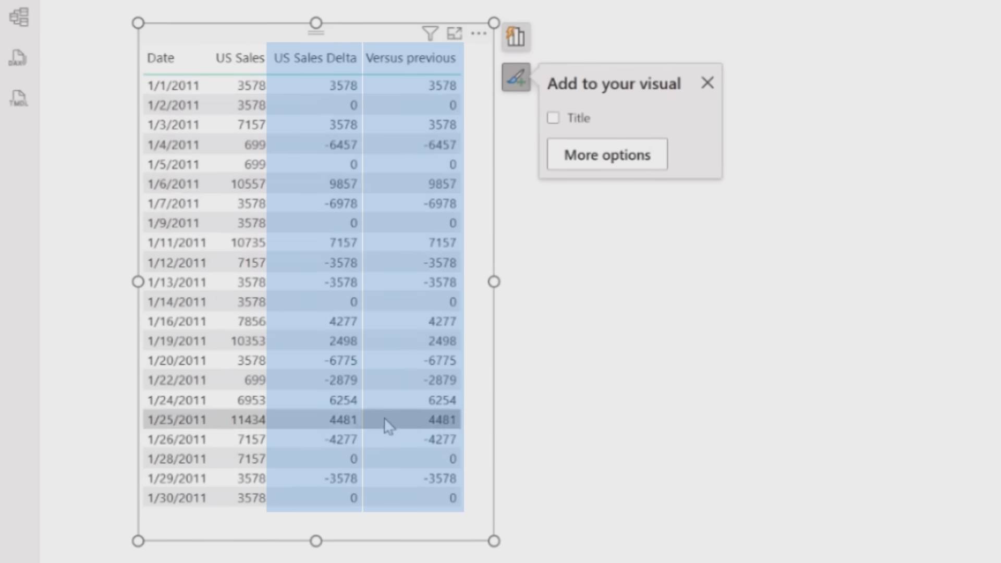
mouse_move(525, 527)
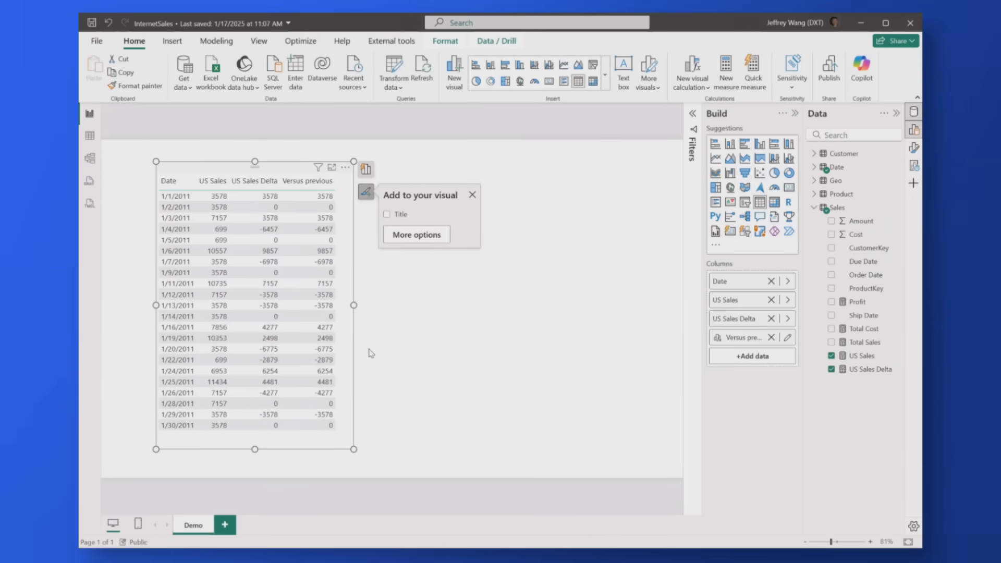
mouse_move(376, 348)
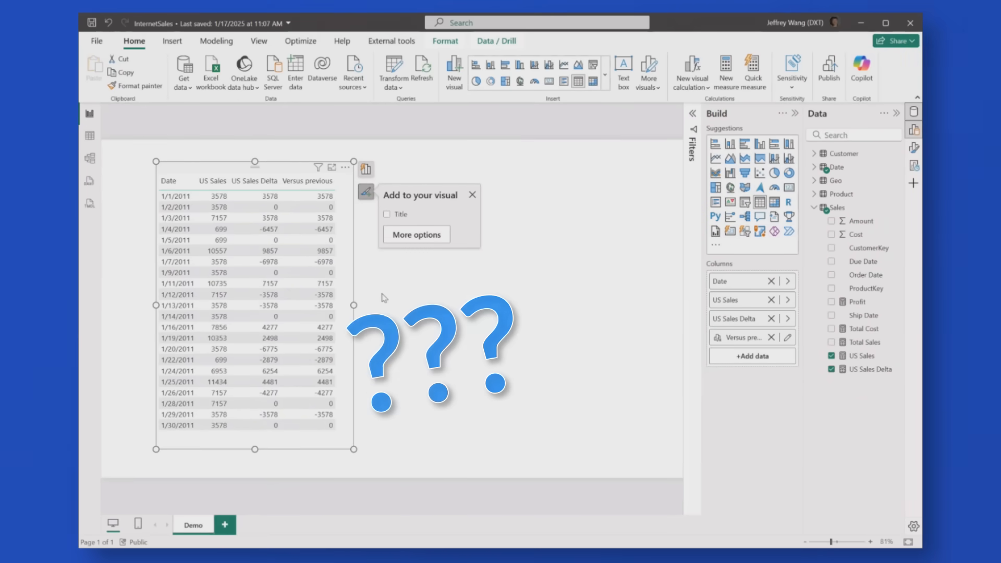
- Remove US Sales and the errored Versus previous field, leaving Date and US Sales Delta
right_click(277, 167)
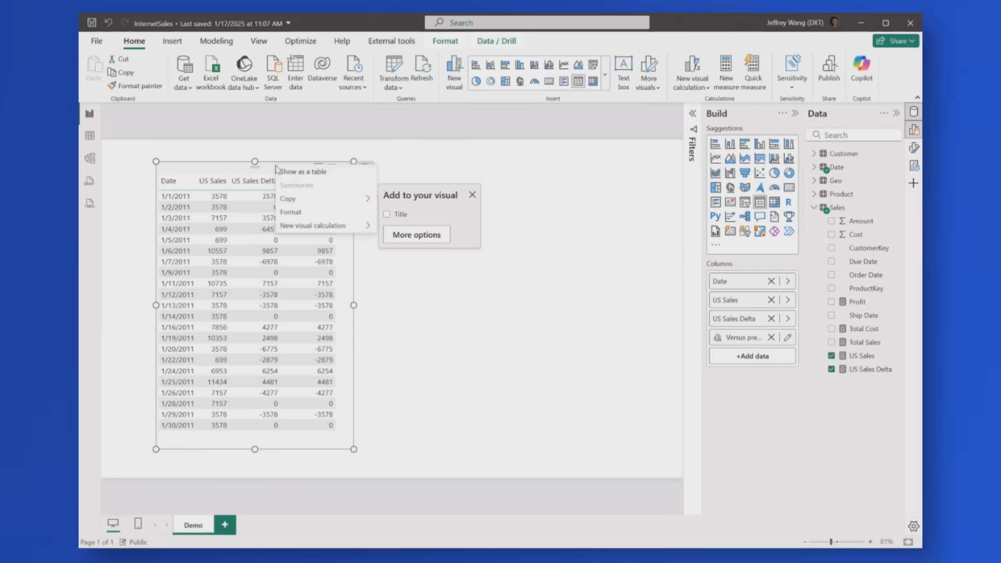
mouse_move(288, 202)
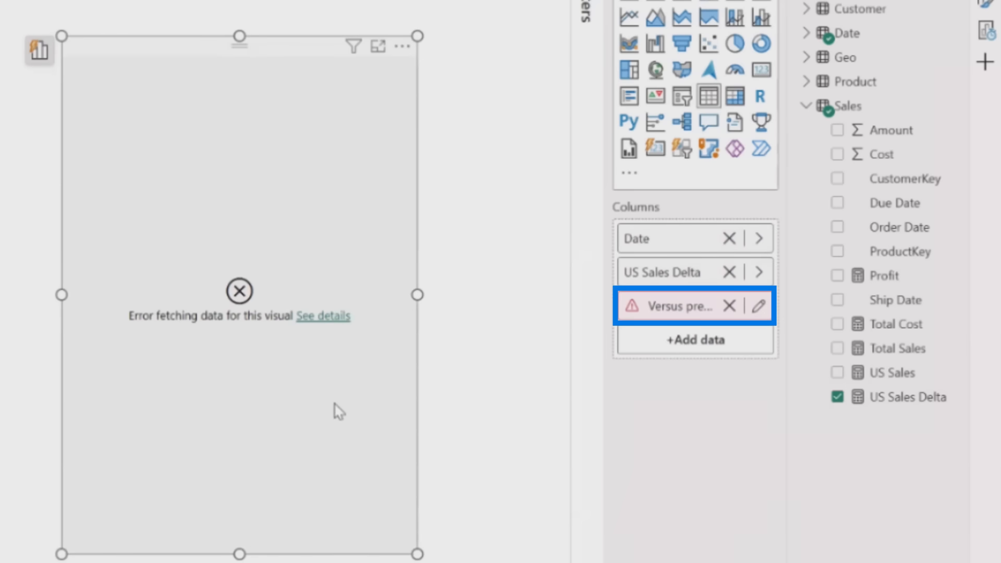
left_click(730, 306)
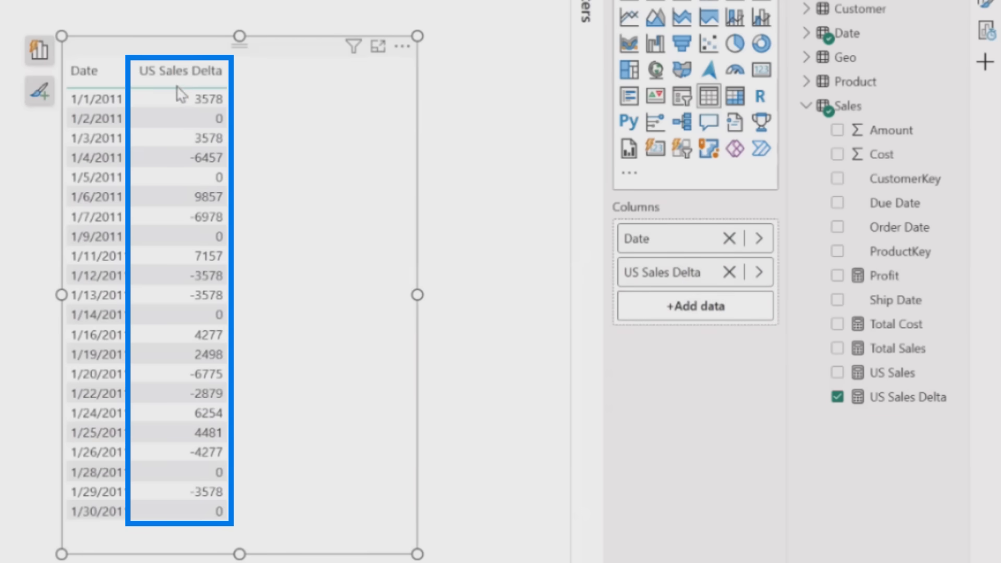
mouse_move(221, 399)
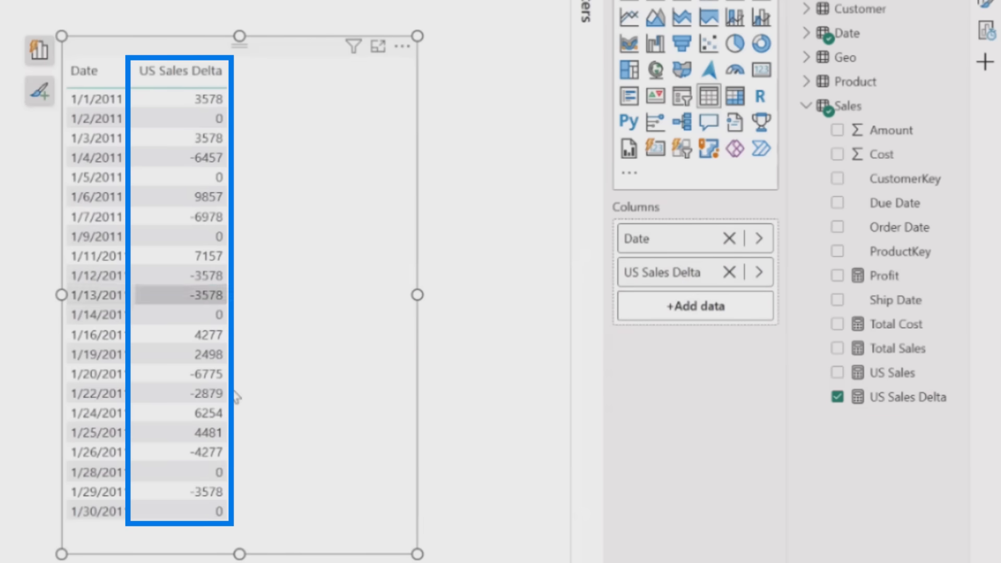